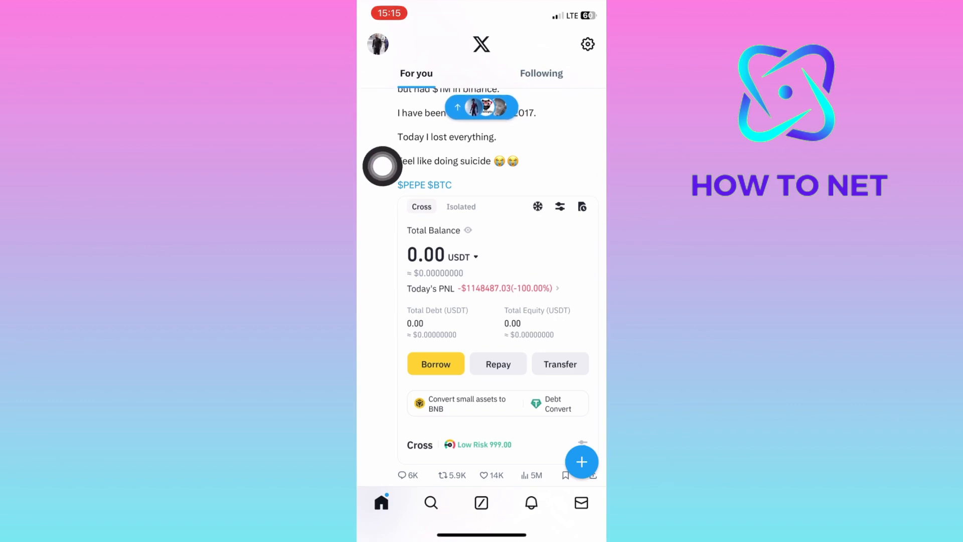
- Open the account side menu from the profile picture on the home feed
click(377, 43)
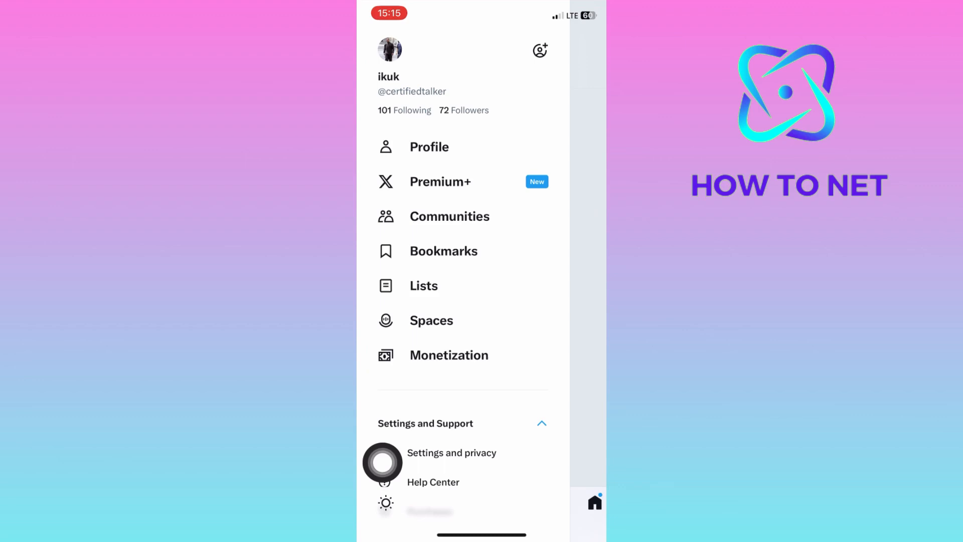
- Go through Settings and privacy > Direct messages to Manage encrypted devices
click(451, 452)
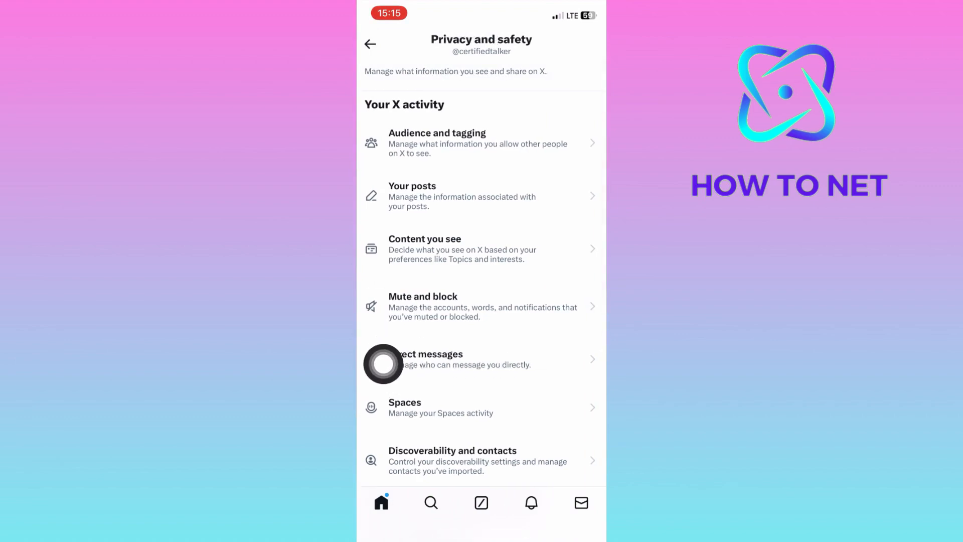
click(481, 359)
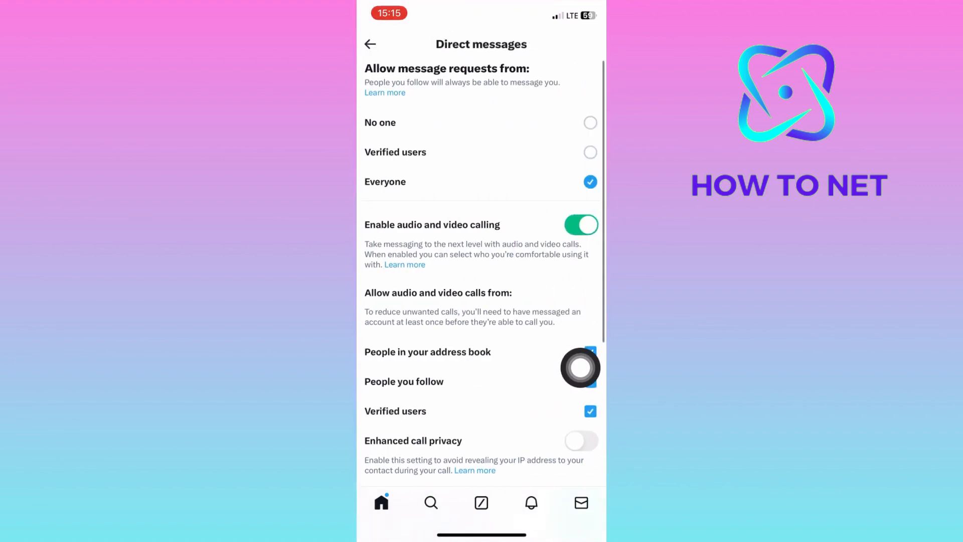
scroll(down, 3)
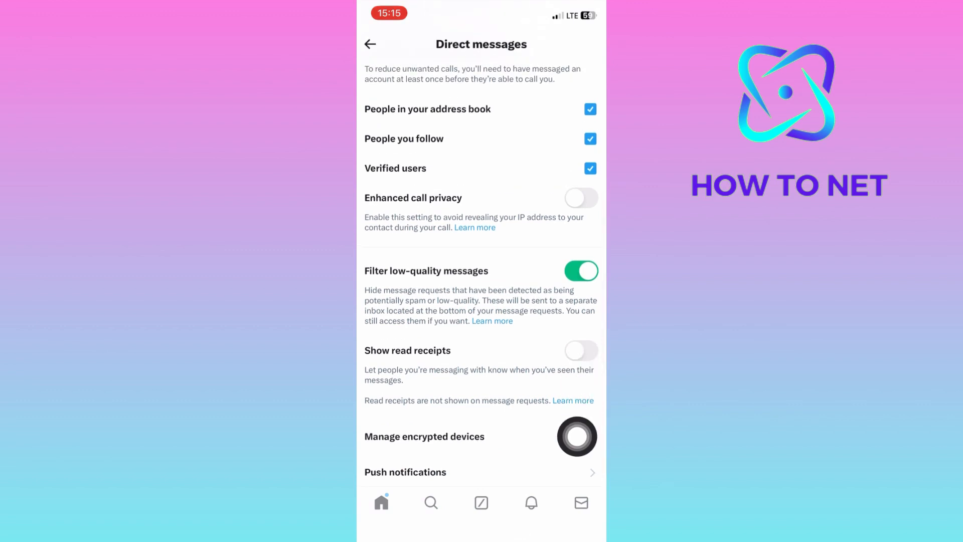
click(424, 436)
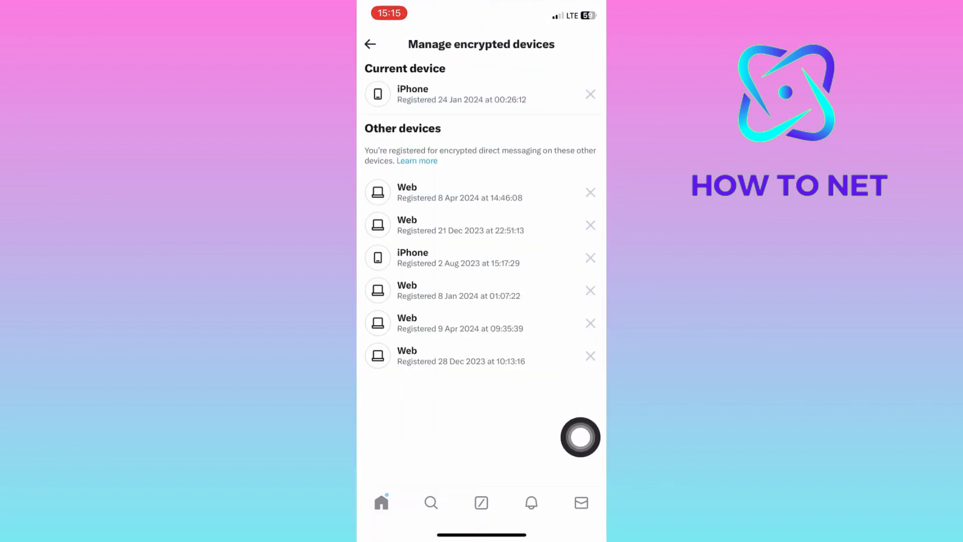